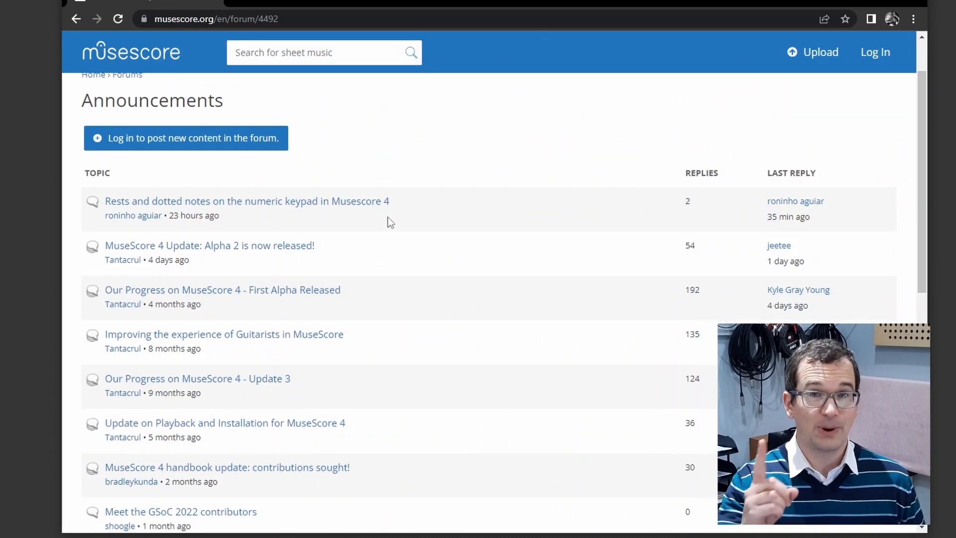
mouse_move(196, 255)
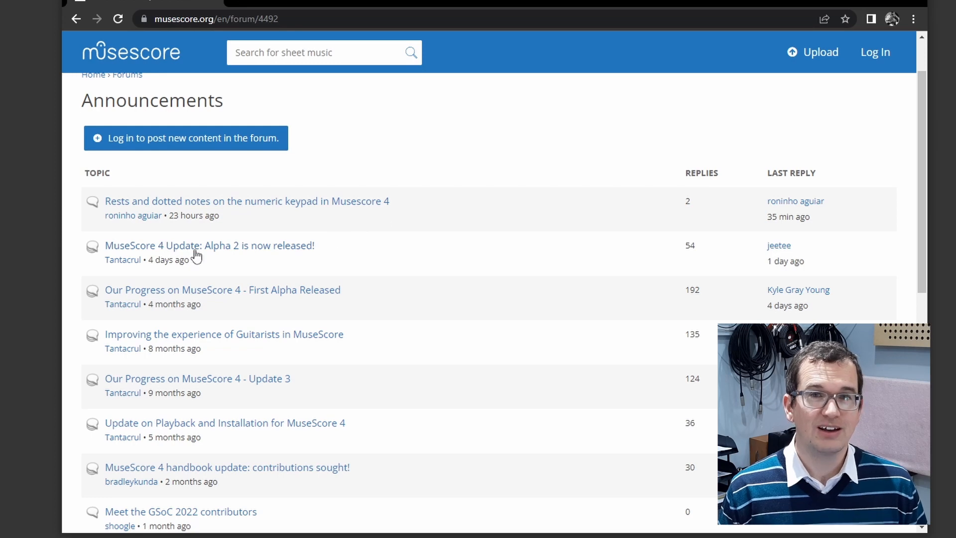
Open the 'MuseScore 4 Update: Alpha 2' topic and highlight its 'What is still missing' heading
click(209, 245)
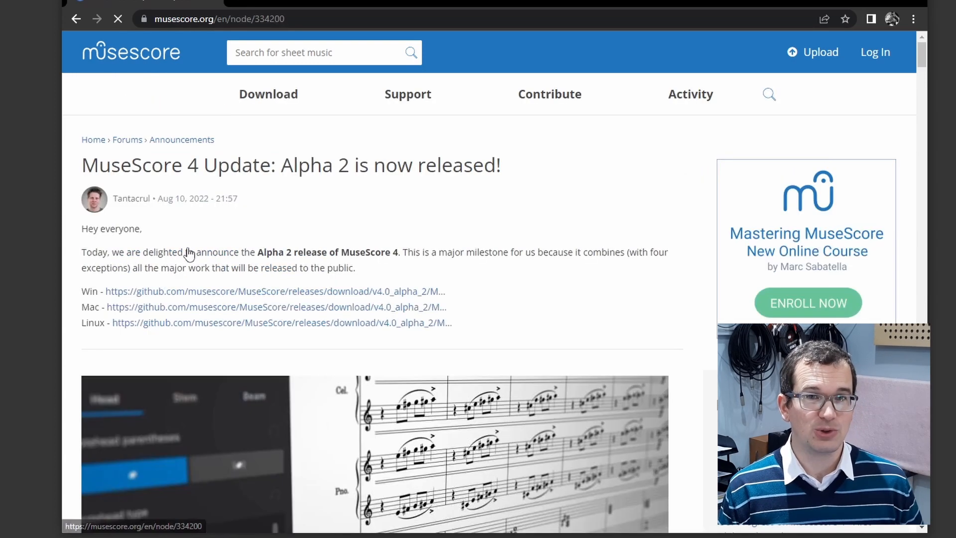
mouse_move(587, 201)
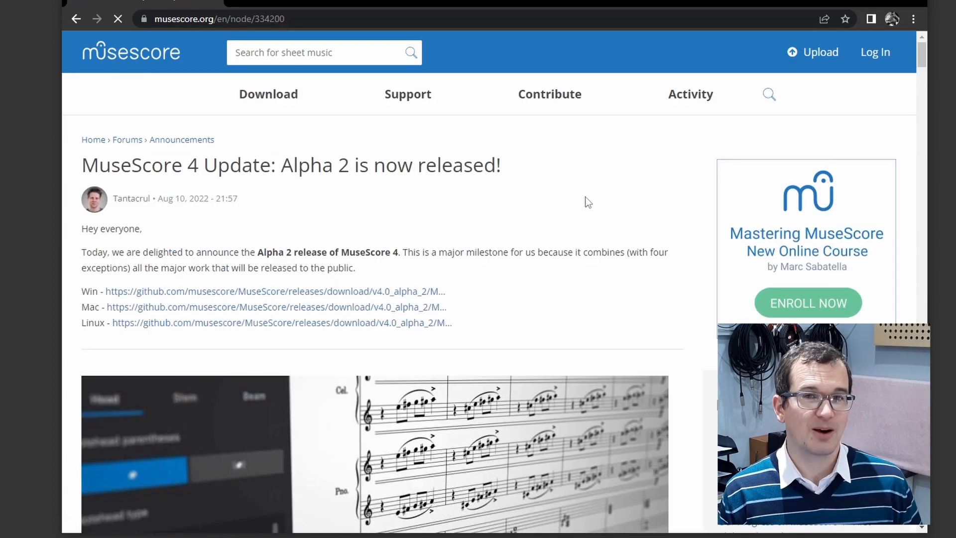
mouse_move(328, 328)
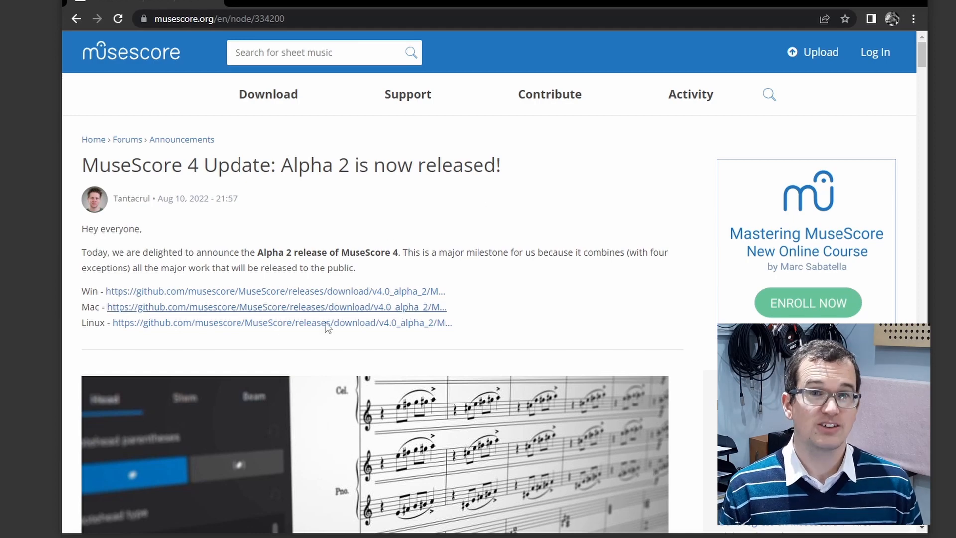
mouse_move(284, 299)
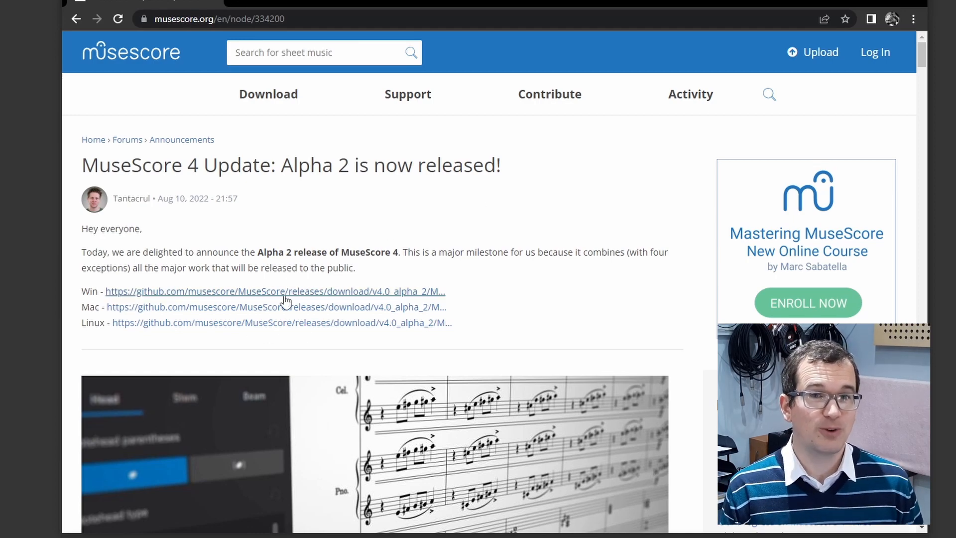
scroll(down, 3)
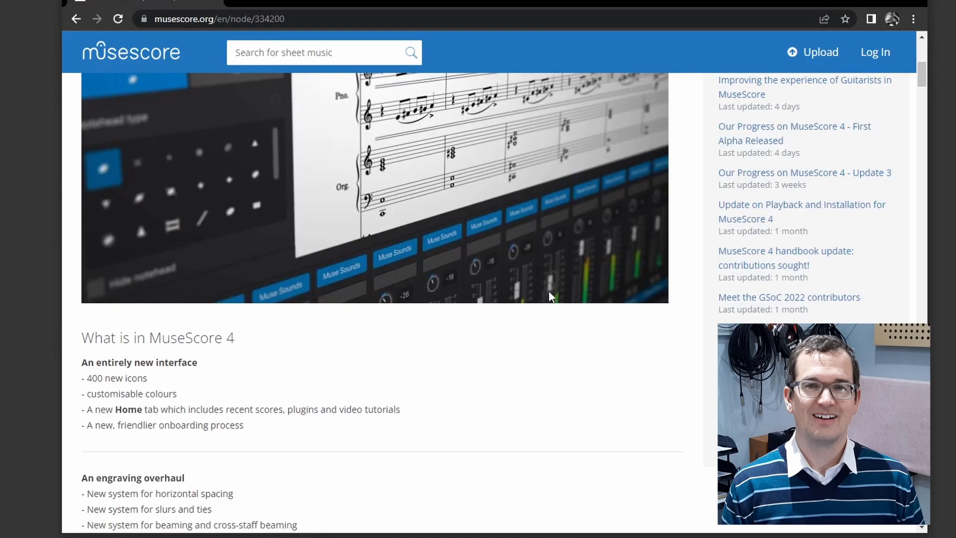
scroll(down, 3)
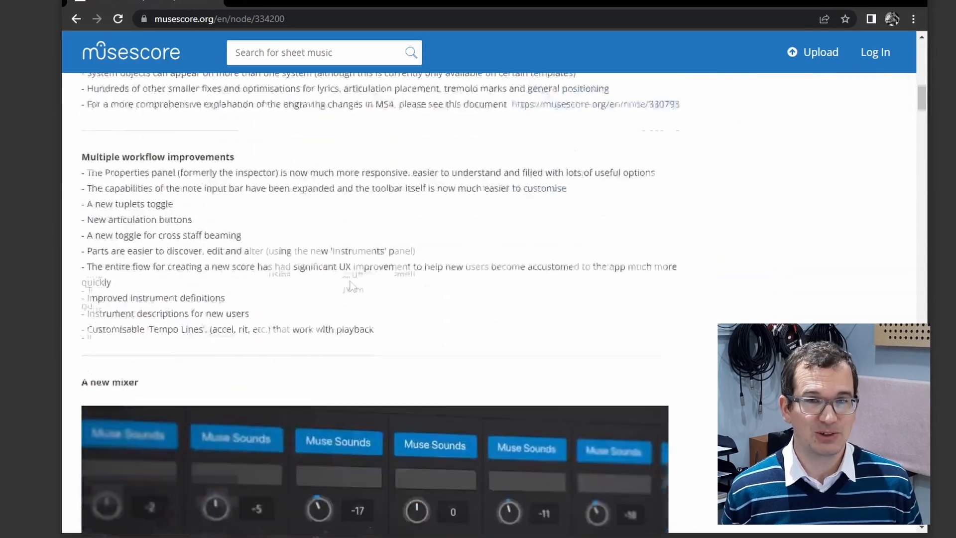
scroll(down, 3)
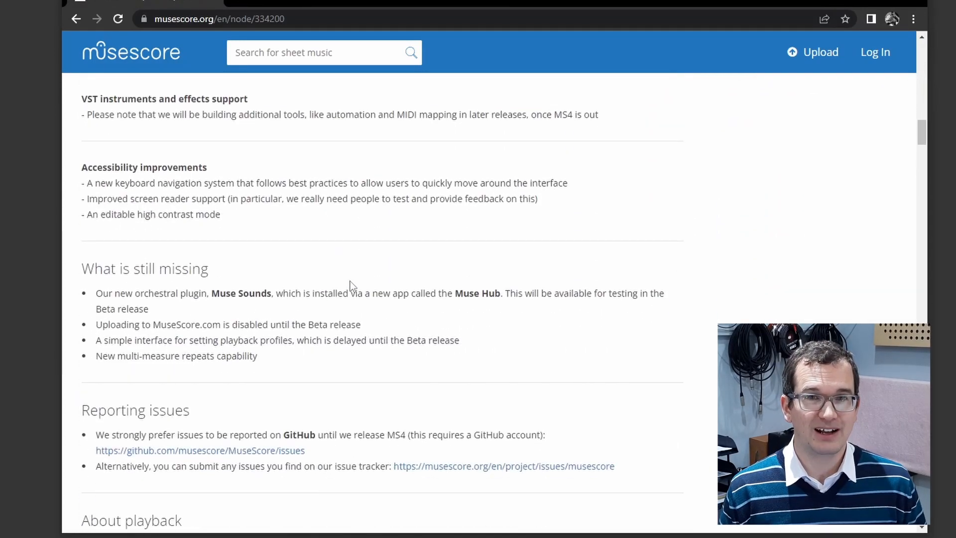
scroll(down, 3)
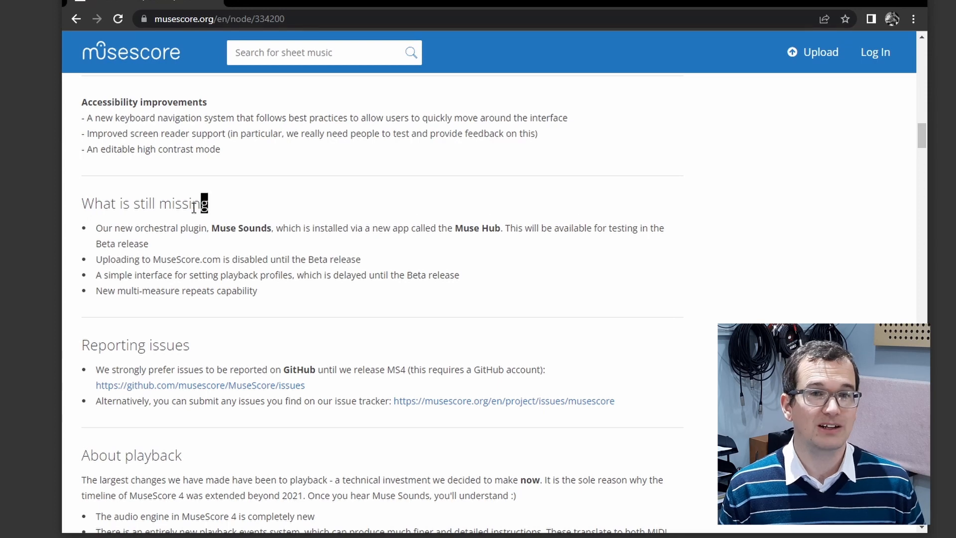
triple_click(145, 204)
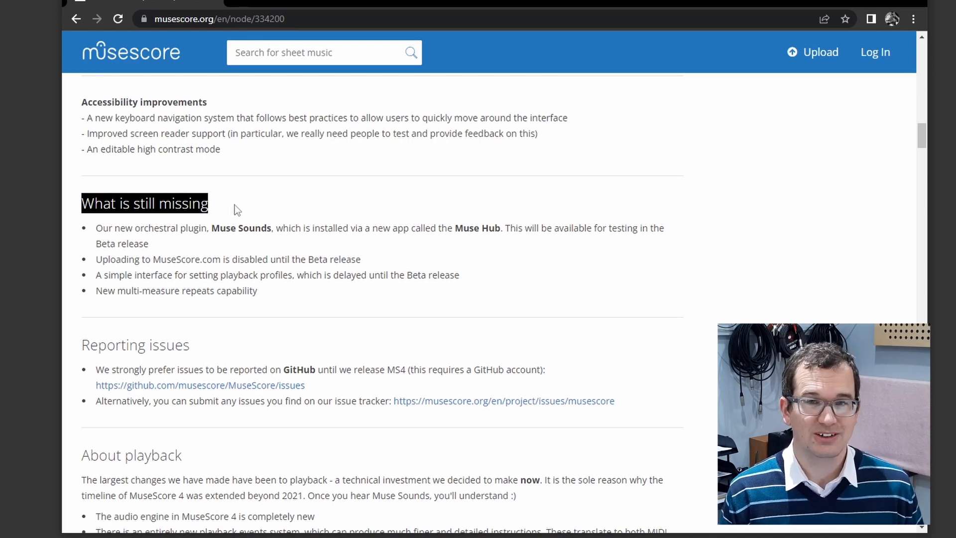
mouse_move(263, 207)
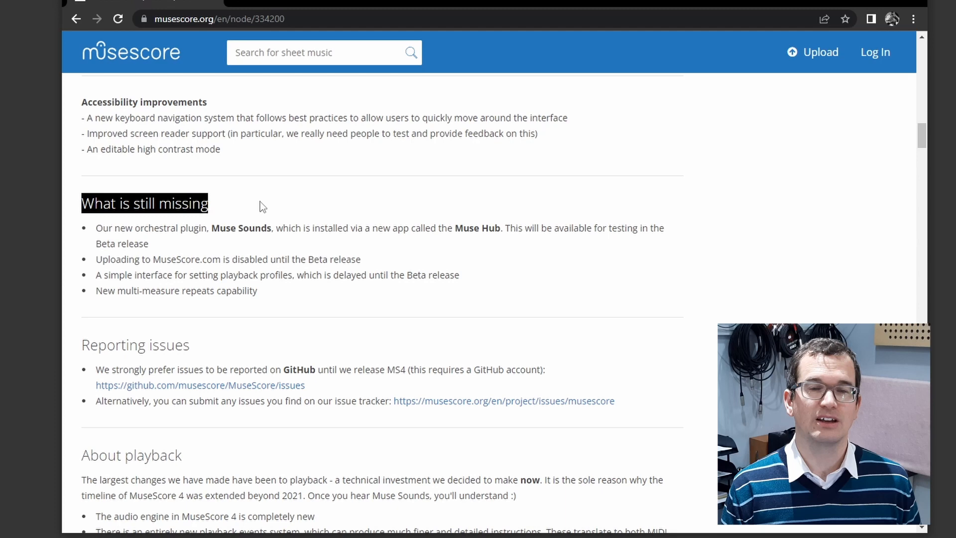
scroll(down, 3)
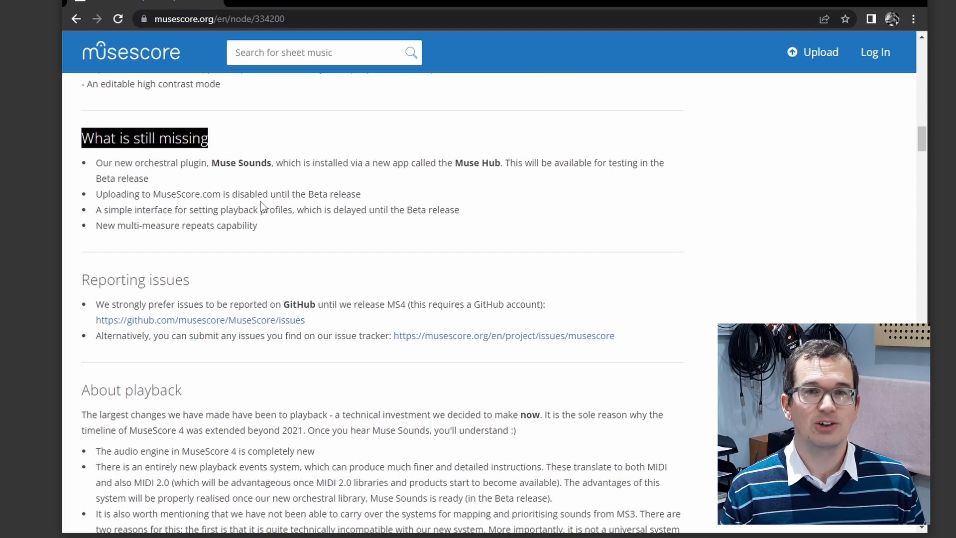
mouse_move(332, 210)
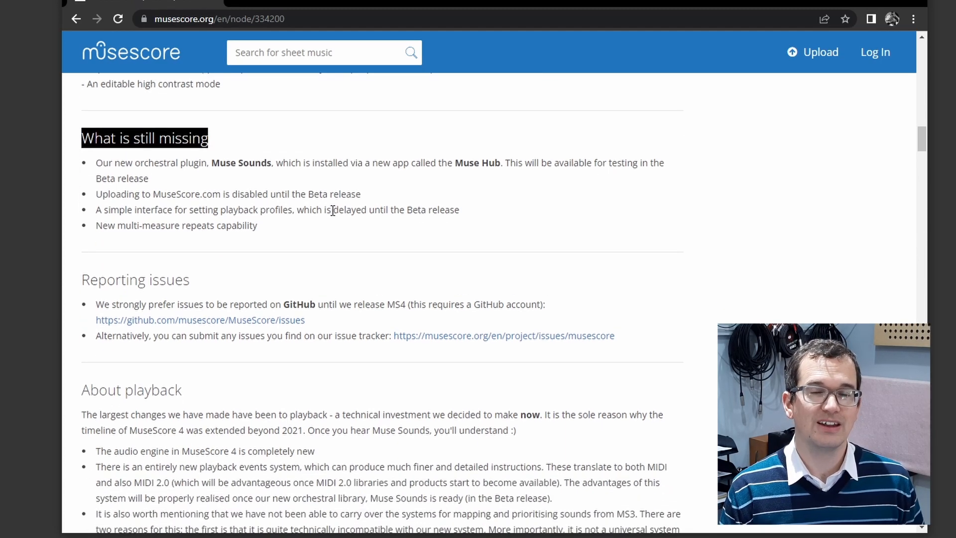
mouse_move(372, 223)
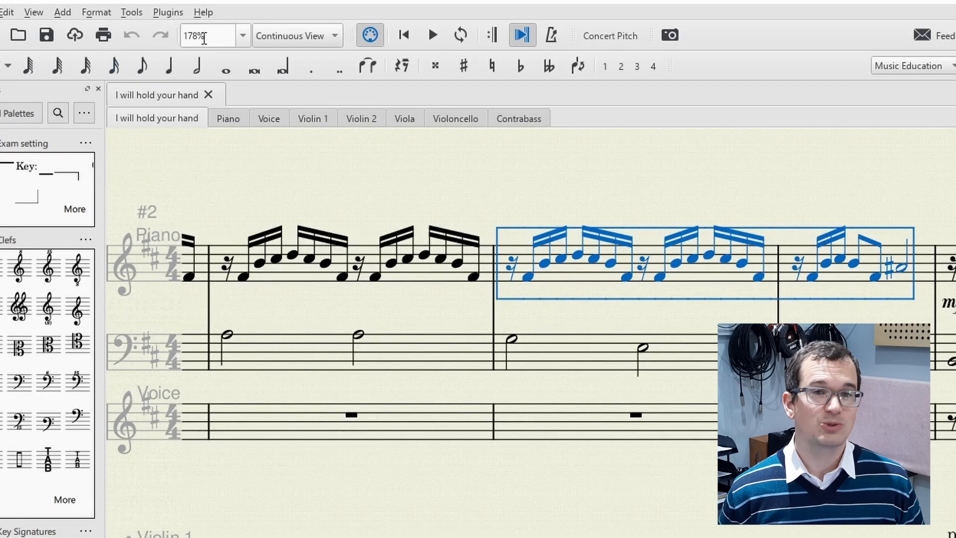
Apply the TempoChanges plugin with Start BPM 75, End BPM 60, curved
click(168, 11)
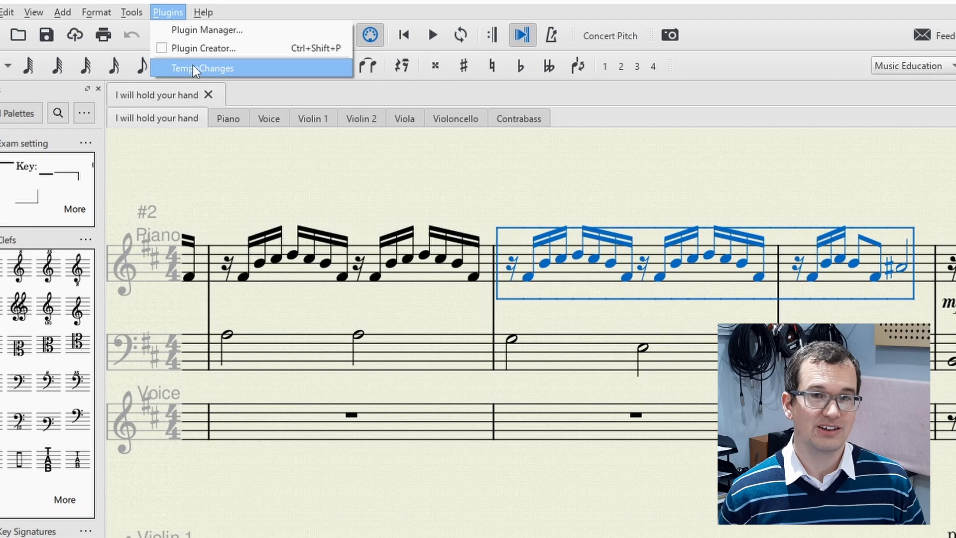
click(203, 68)
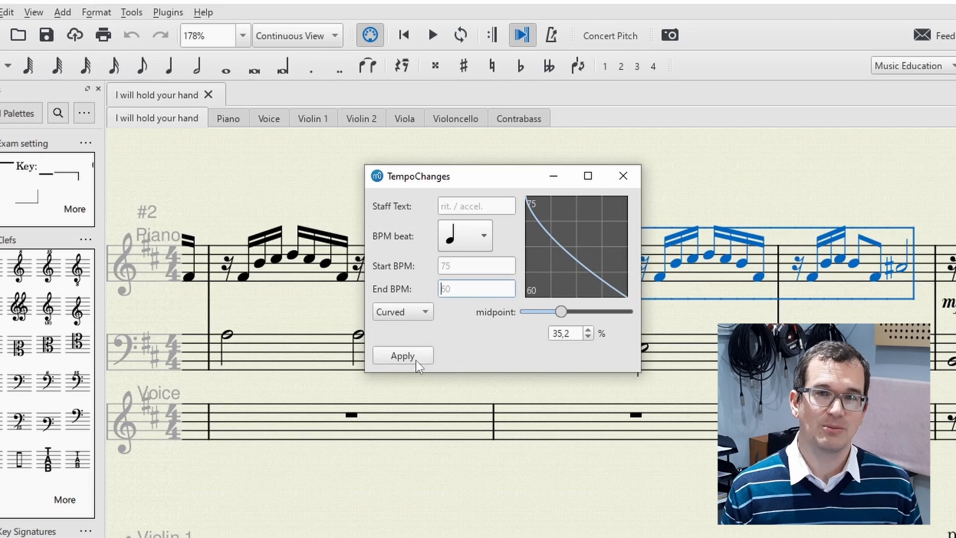
click(402, 355)
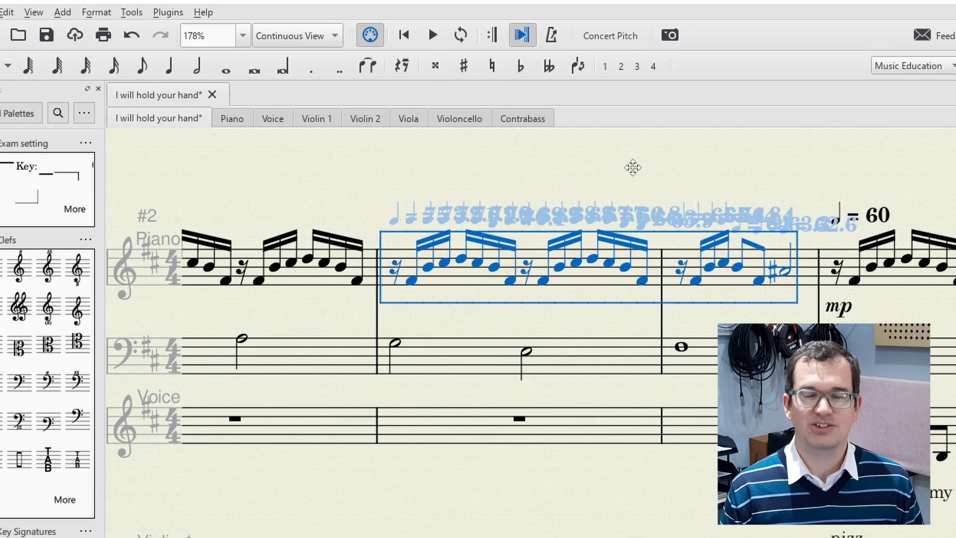
mouse_move(752, 229)
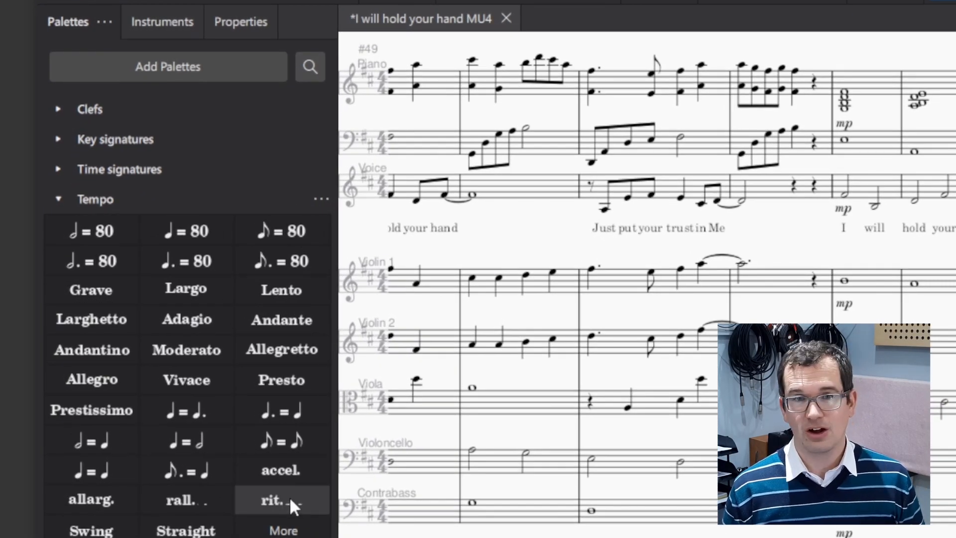
Add rit. over piano measures 55–56 and view its Amount and Easing method settings
click(280, 500)
text(MyPal)
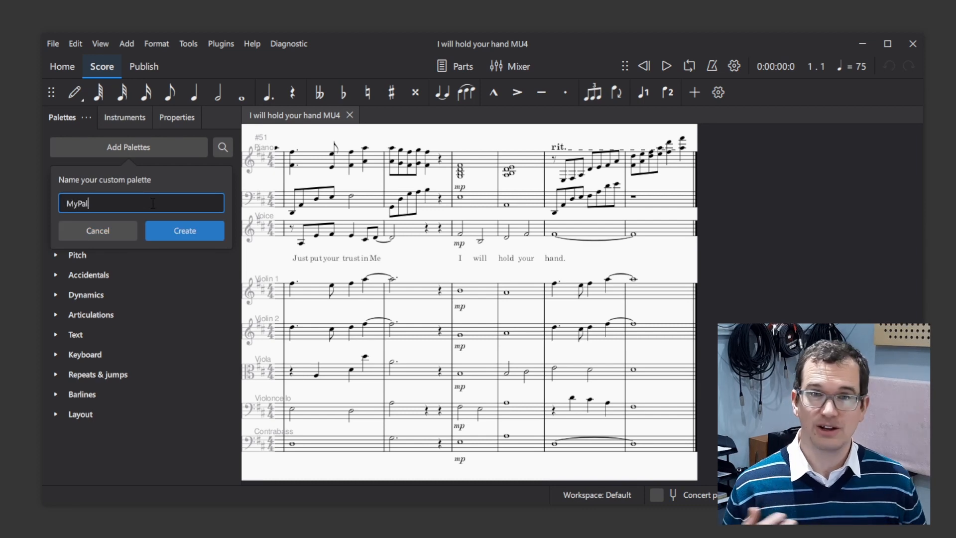
click(97, 231)
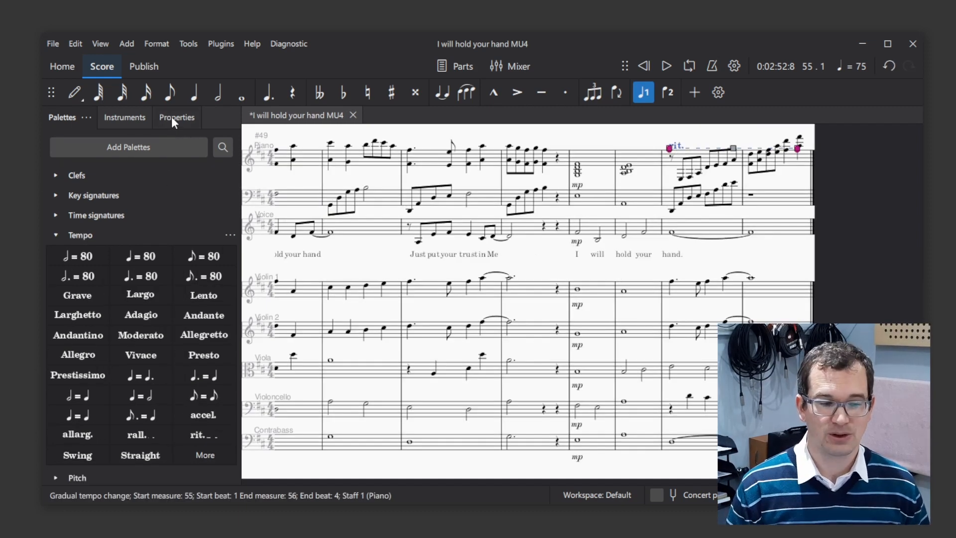
click(177, 117)
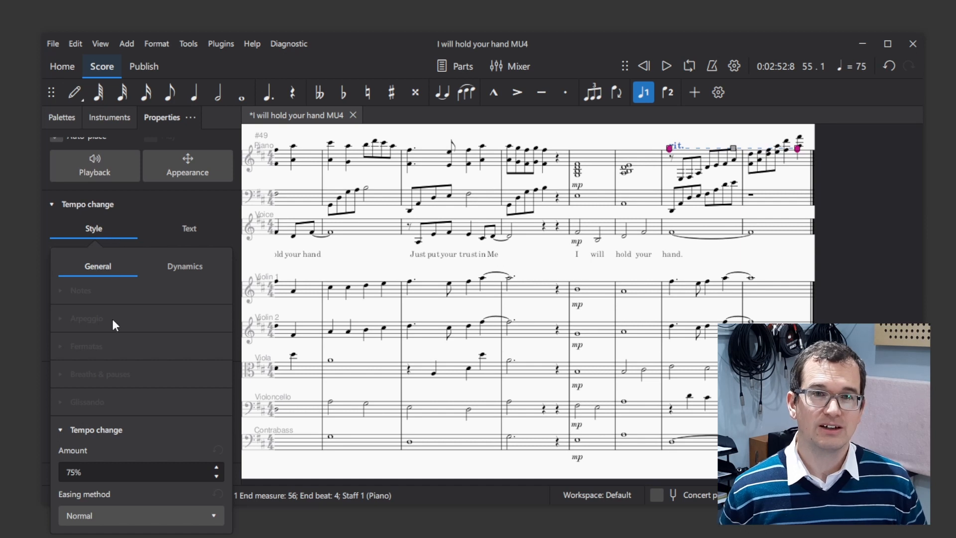
mouse_move(134, 516)
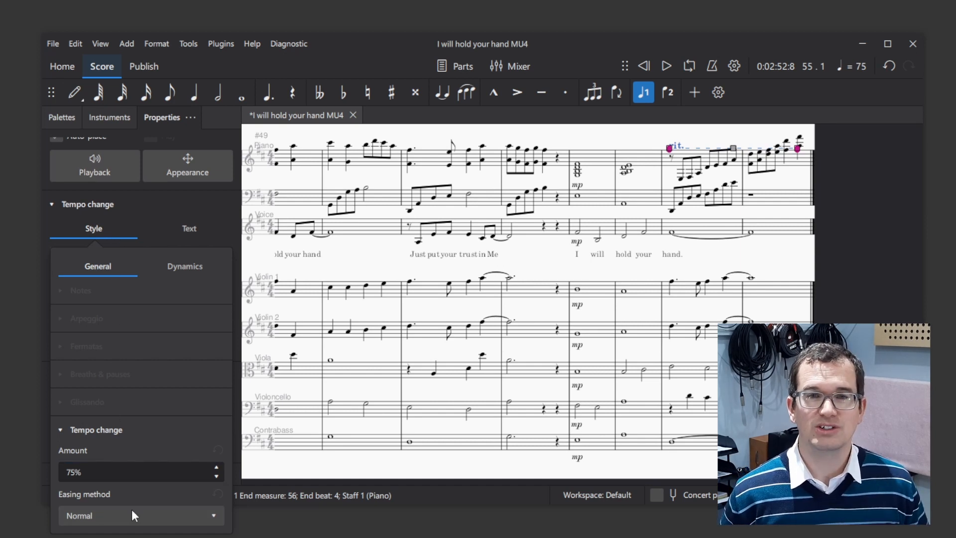
click(509, 65)
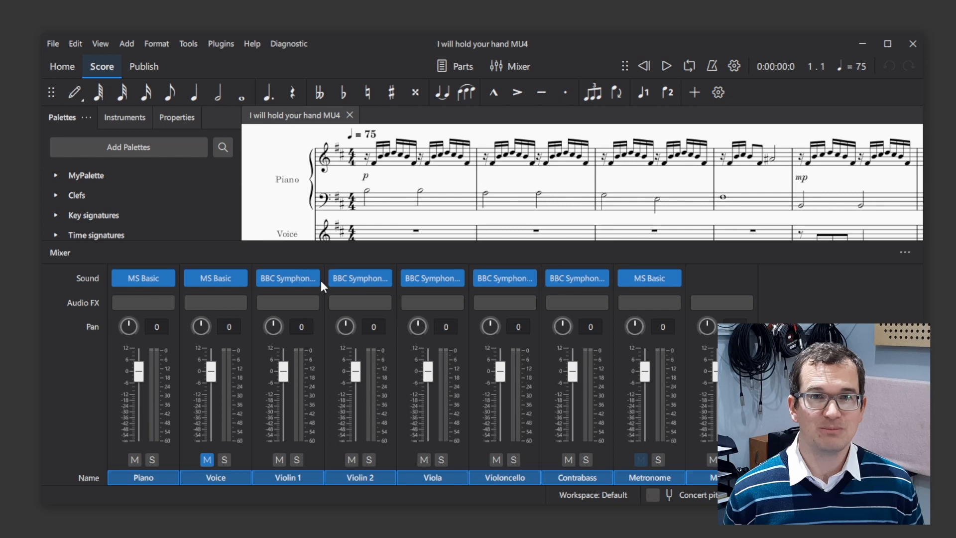
Open the BBC Symphony Orchestra plugin window from the Violin 1 mixer channel
click(287, 278)
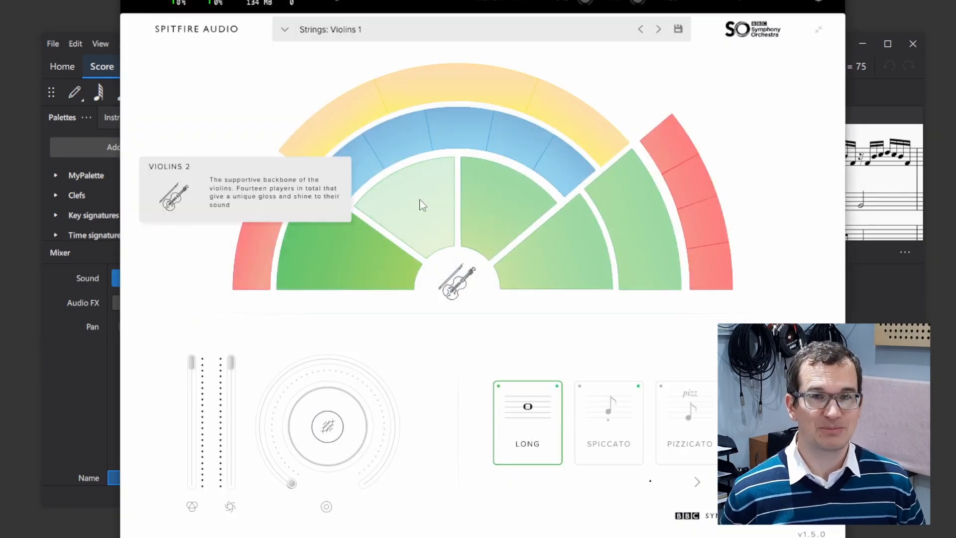
mouse_move(789, 267)
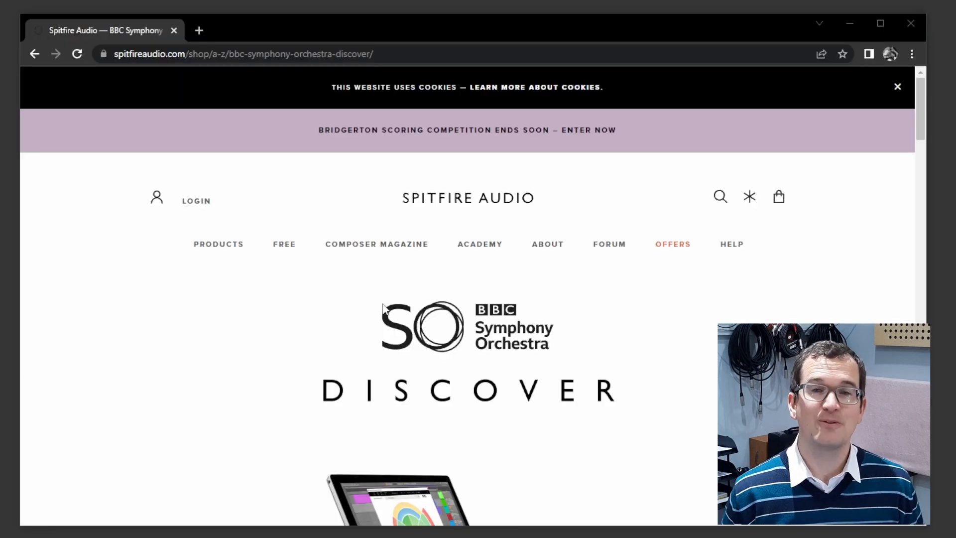
Scroll the BBC SO Discover page to System Requirements, then switch back to MuseScore
scroll(down, 3)
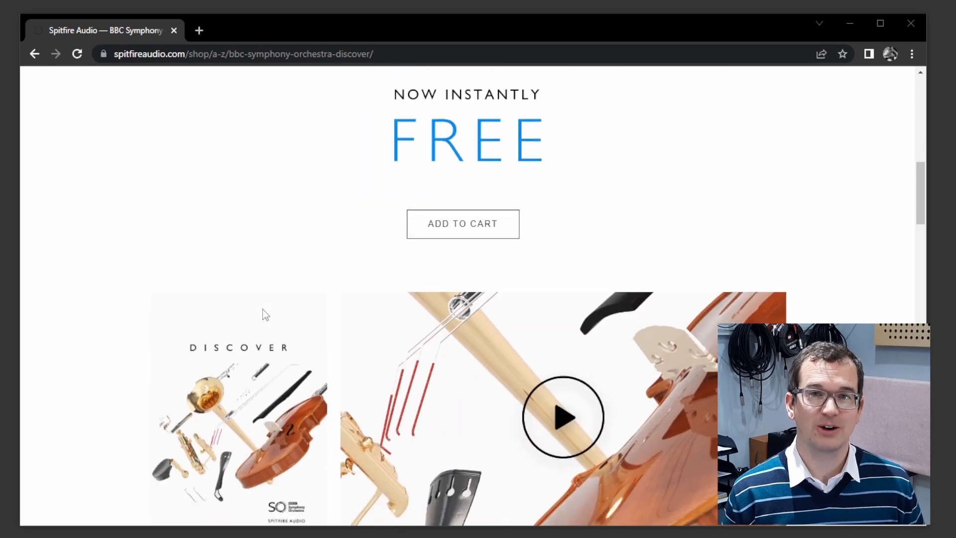
scroll(down, 3)
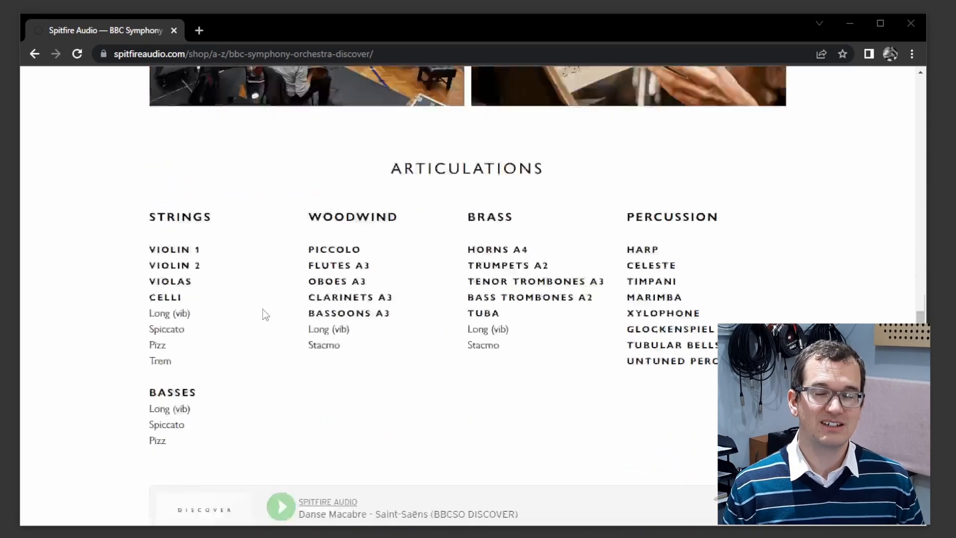
scroll(down, 3)
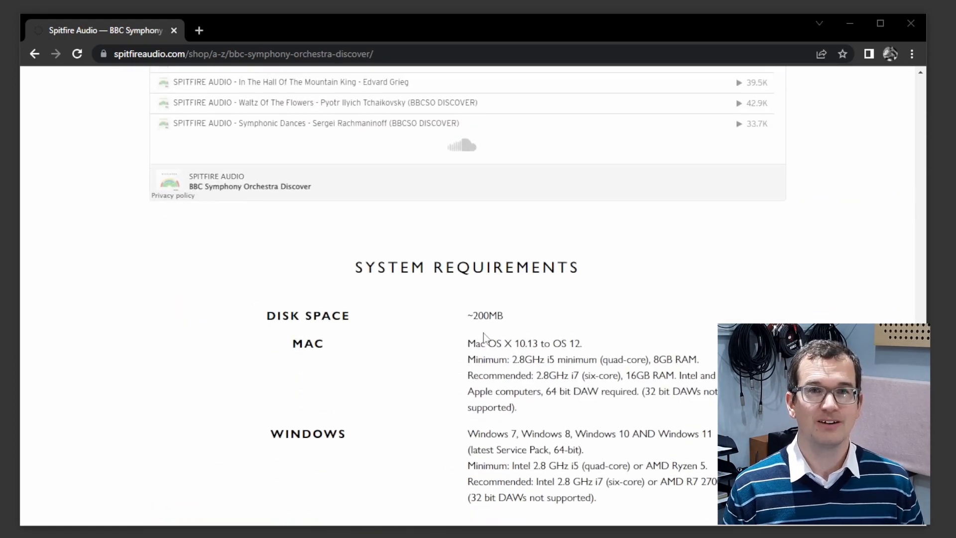
key(alt+tab)
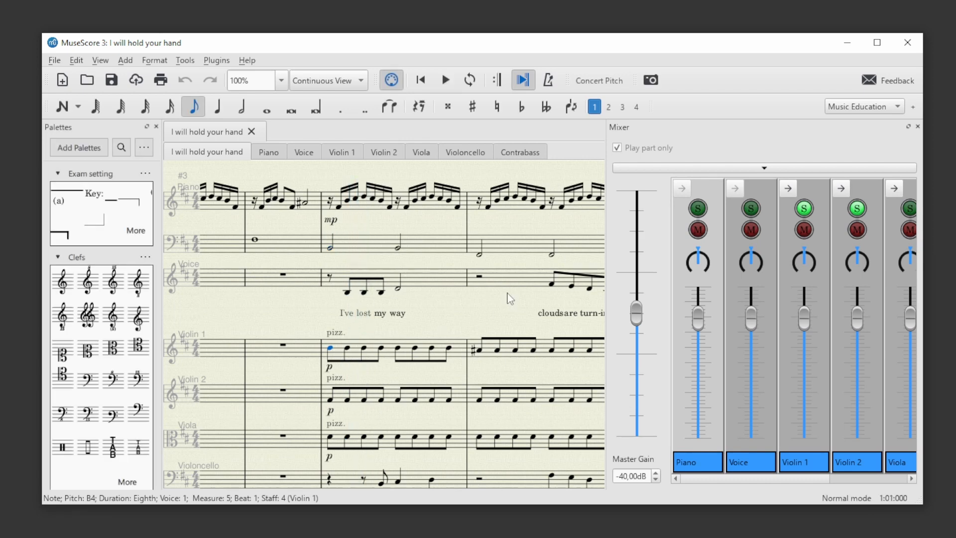
Hide the Mixer, then play and stop 'I will hold your hand' from measure 5
click(445, 80)
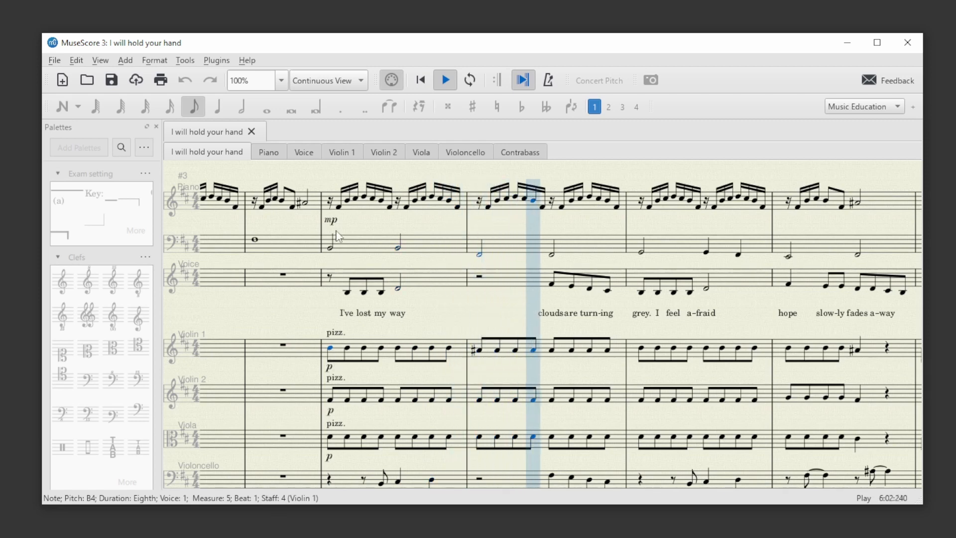
click(364, 196)
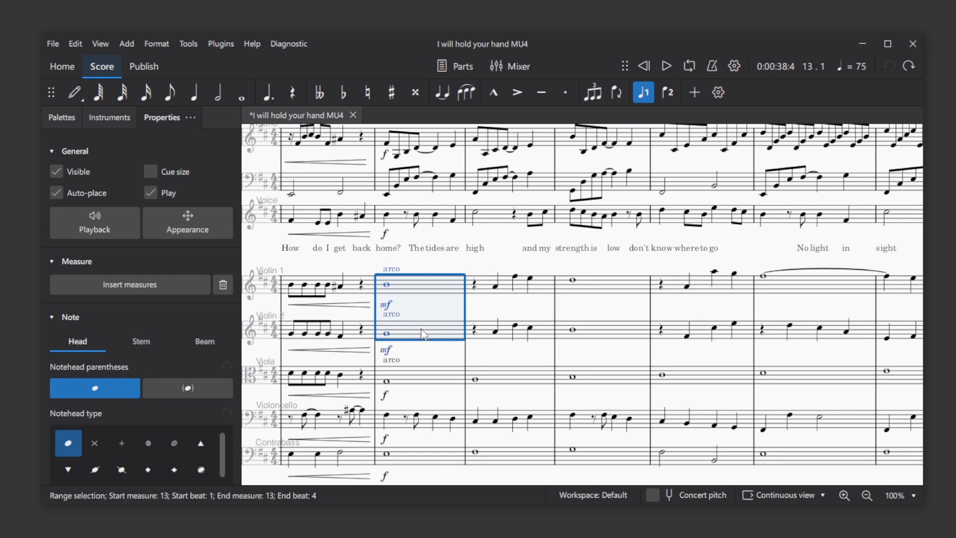
Play the strings from Violin 1's arco entry in measure 13, then stop playback
click(666, 66)
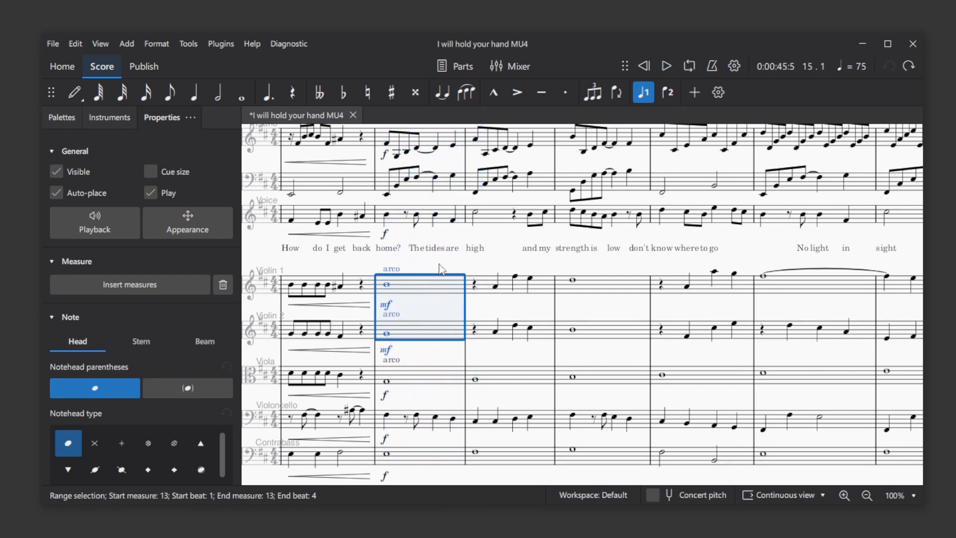
click(385, 285)
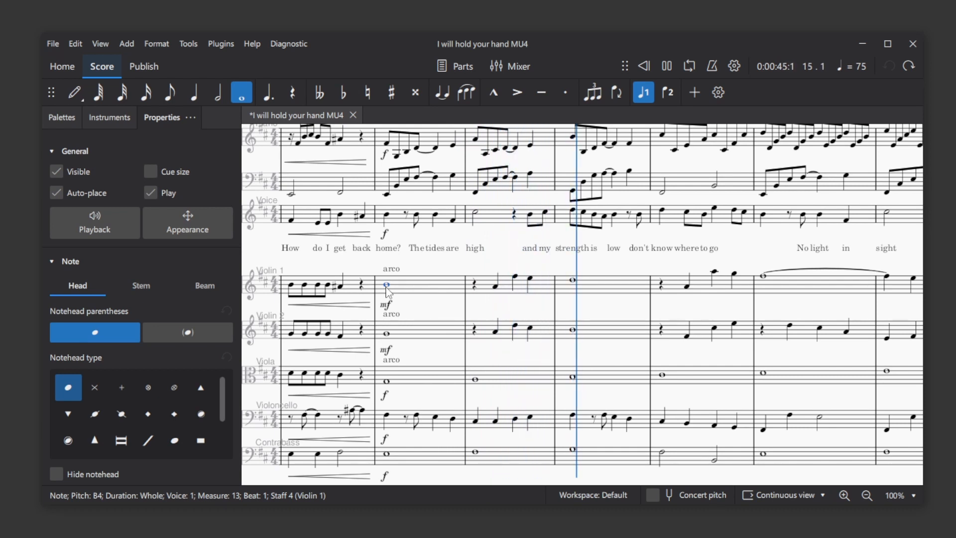
click(667, 66)
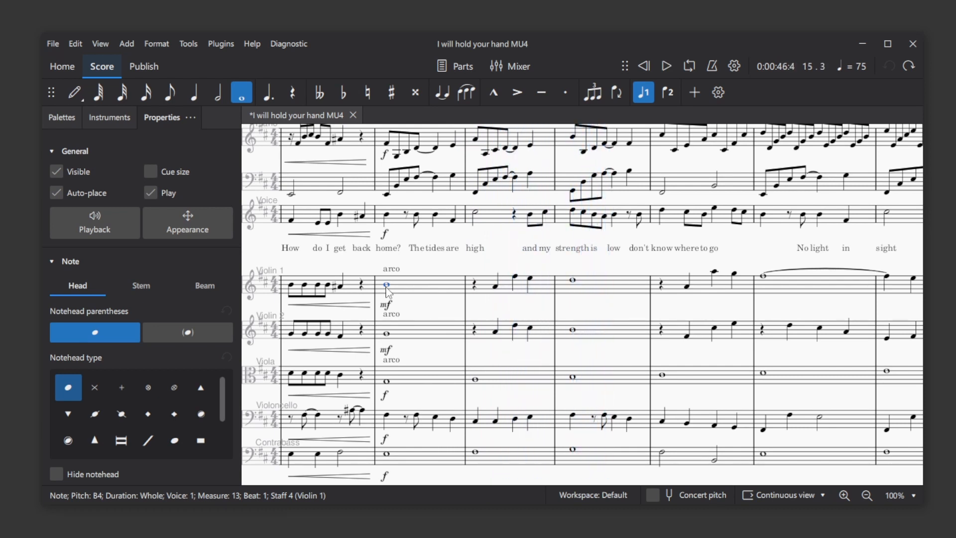
click(62, 66)
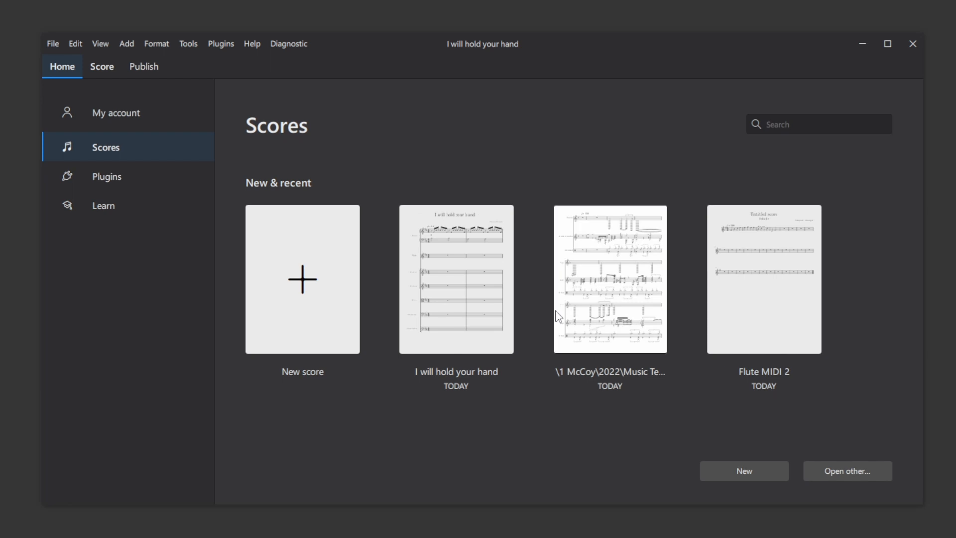
mouse_move(126, 123)
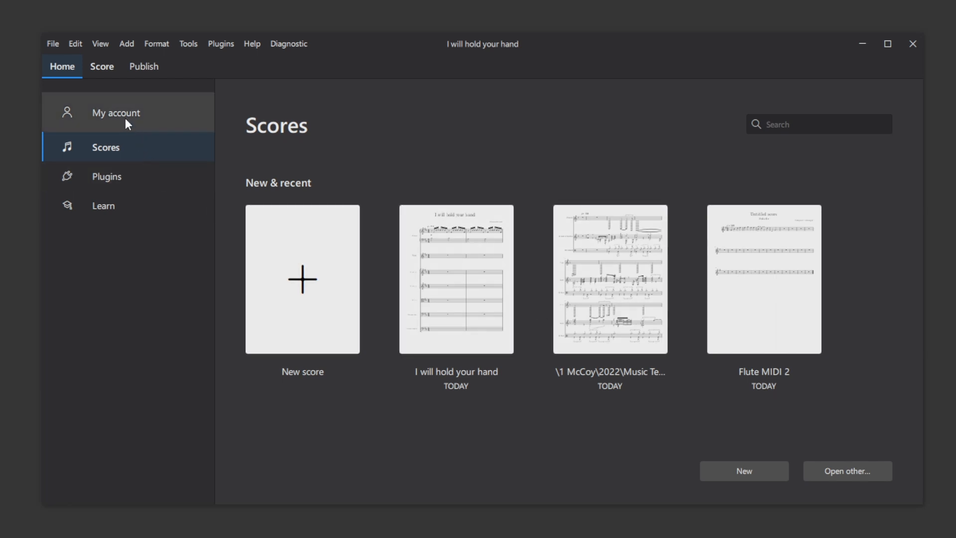
Browse the Home tab's My account, Scores and Plugins pages
click(116, 112)
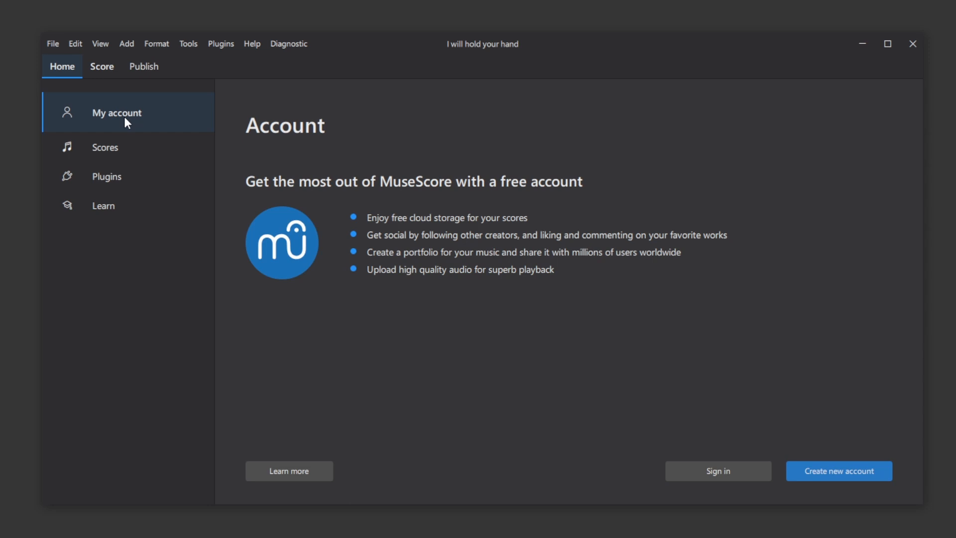
mouse_move(128, 147)
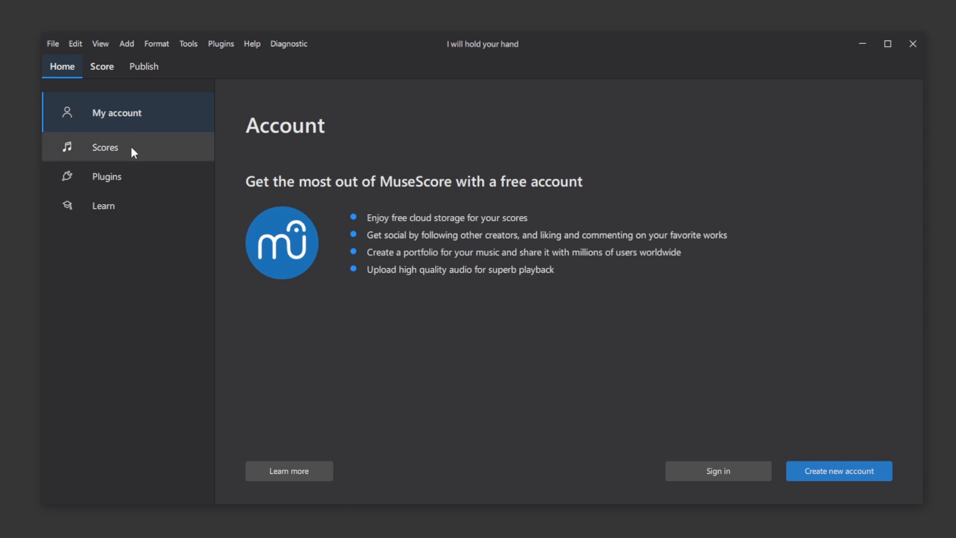
click(108, 176)
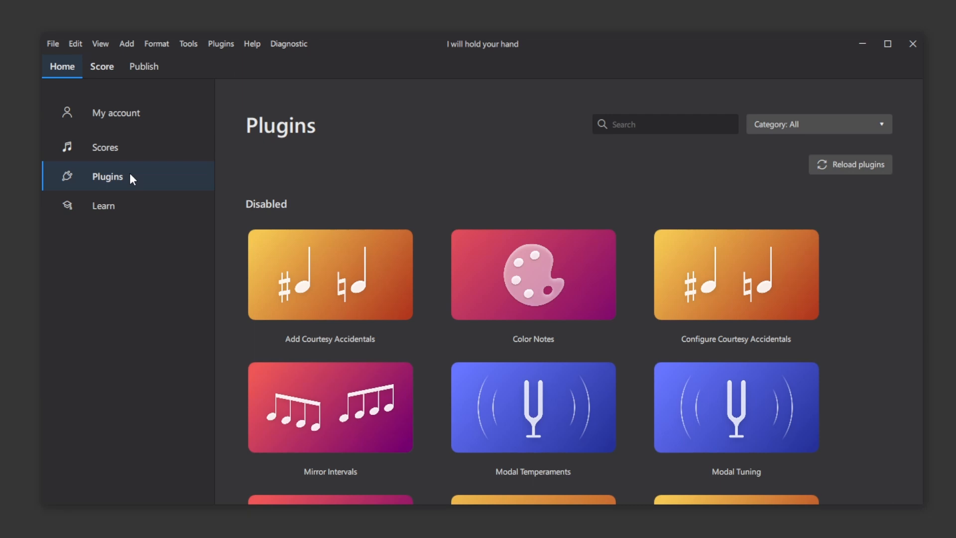
click(103, 205)
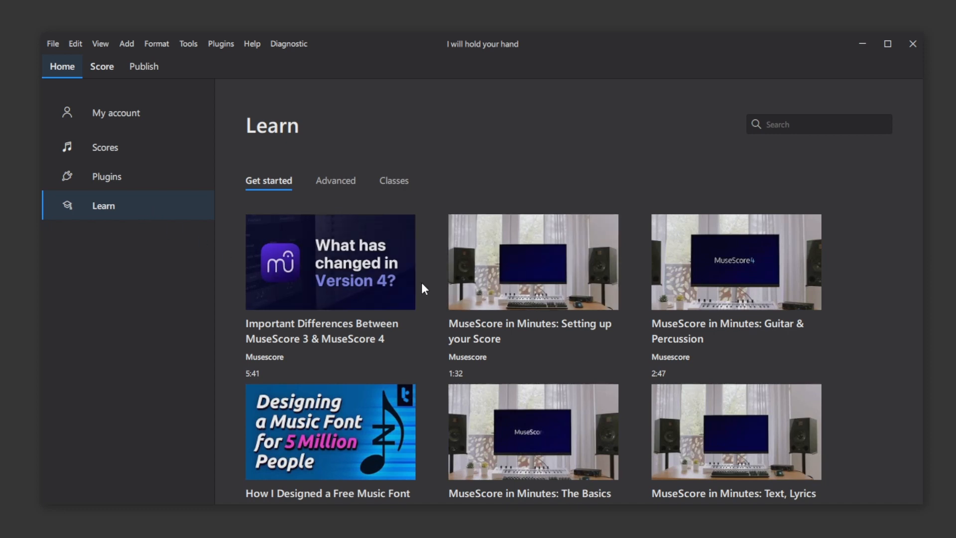
Scroll through the Get started tutorial videos, then view the Advanced tutorials
scroll(down, 3)
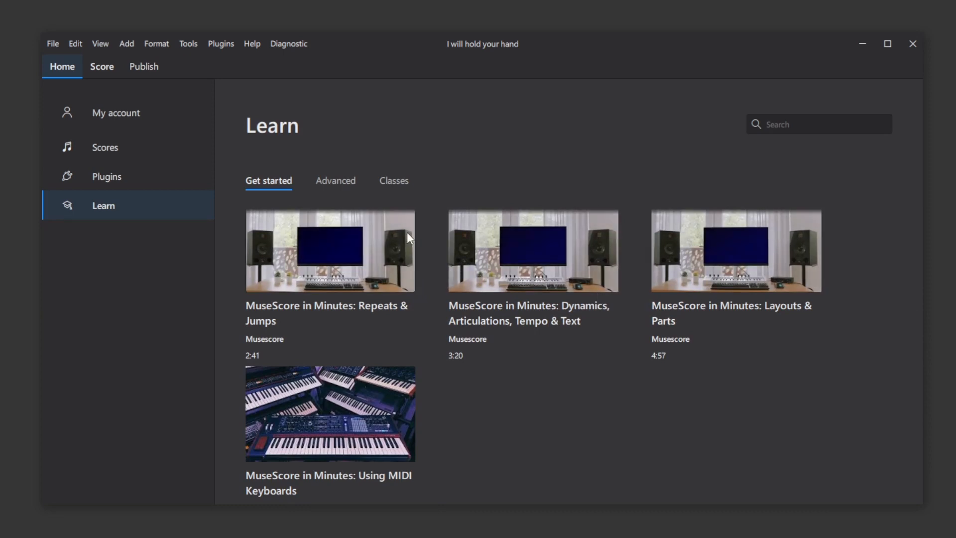
click(335, 180)
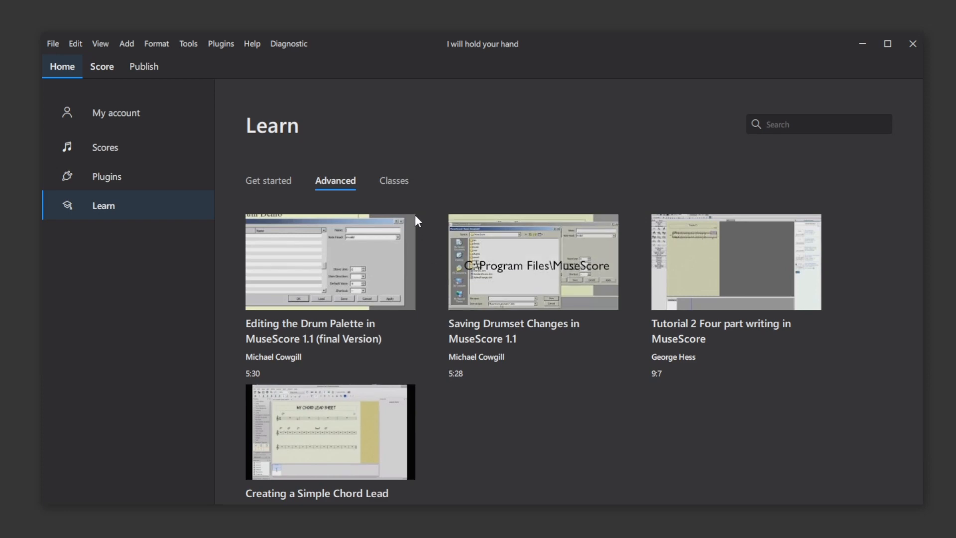
click(393, 180)
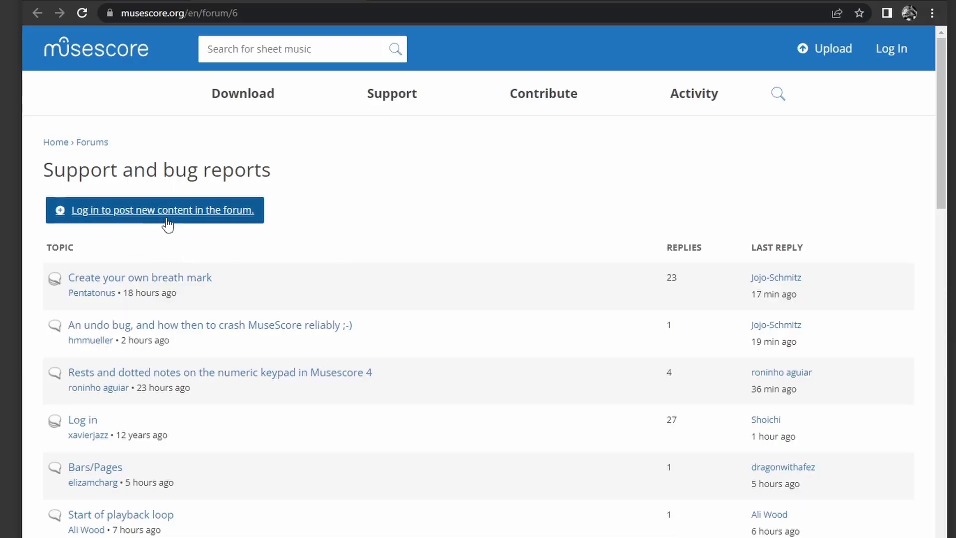
mouse_move(340, 226)
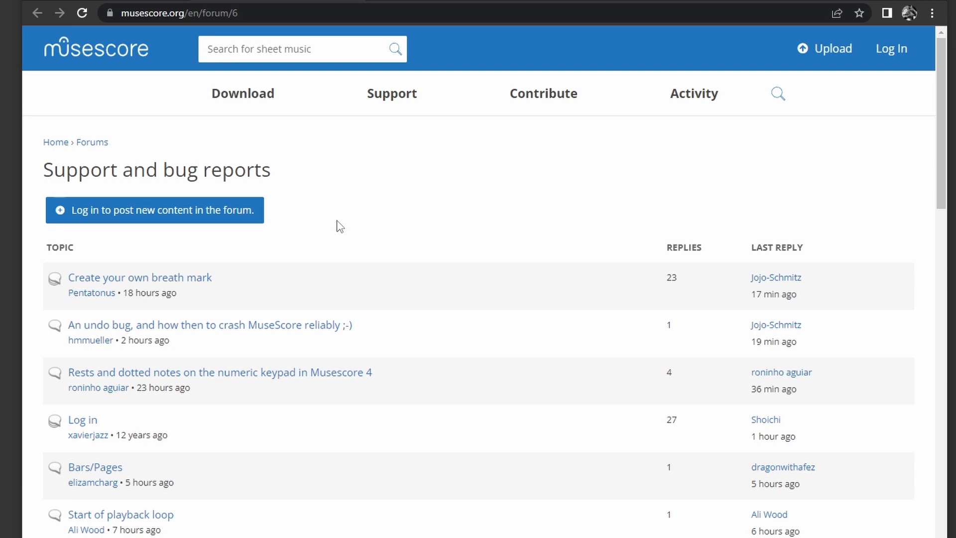
mouse_move(344, 215)
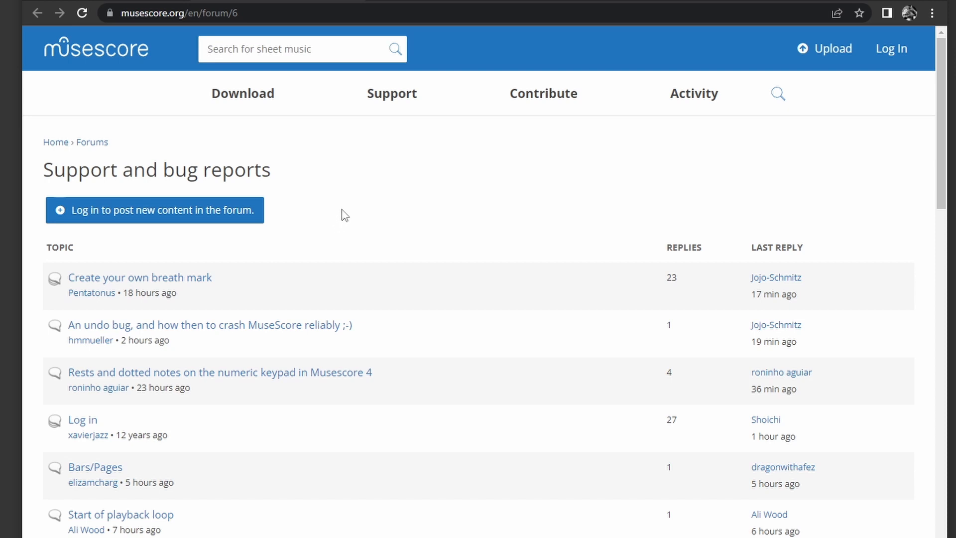